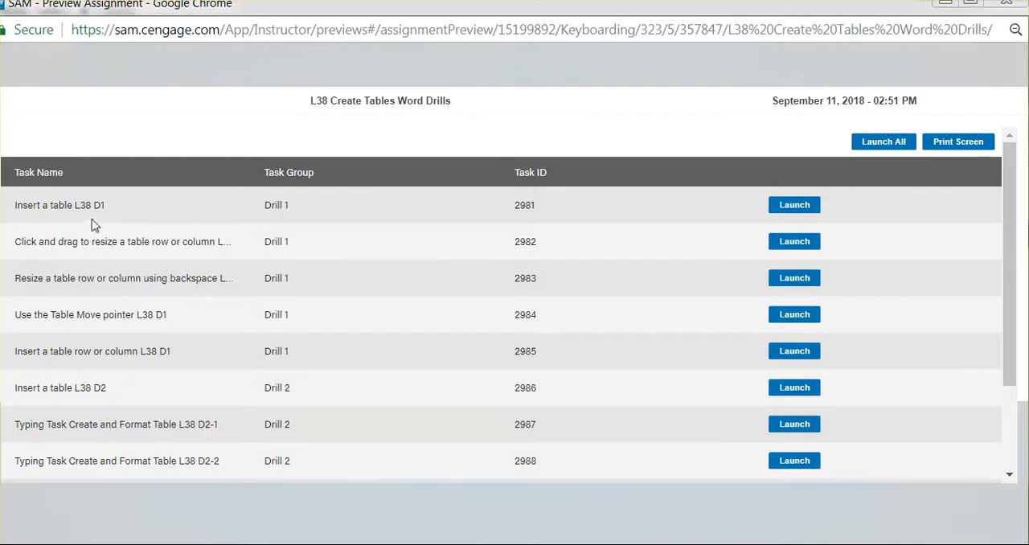
pyautogui.moveTo(96, 314)
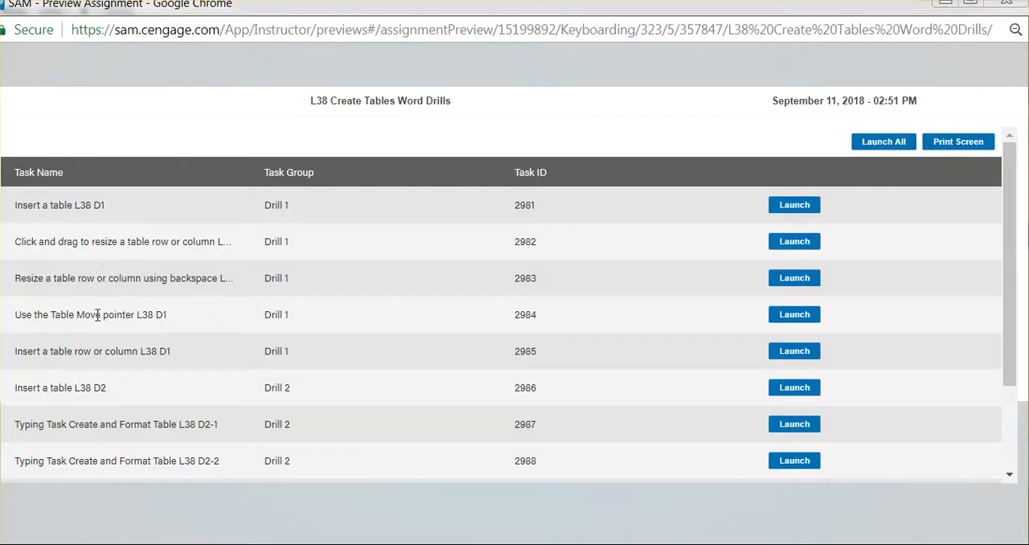
pyautogui.moveTo(794, 315)
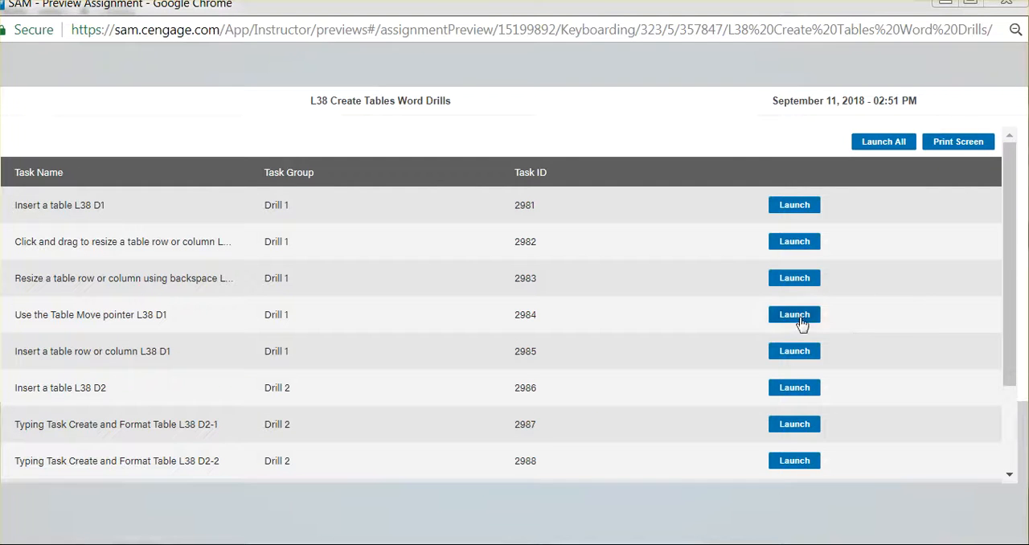
pyautogui.moveTo(44, 337)
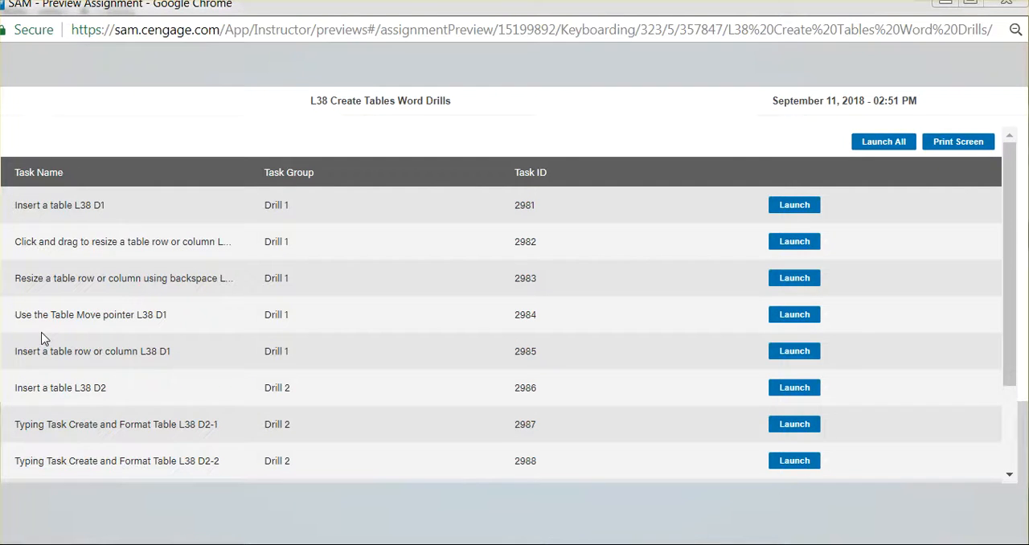
pyautogui.moveTo(50, 323)
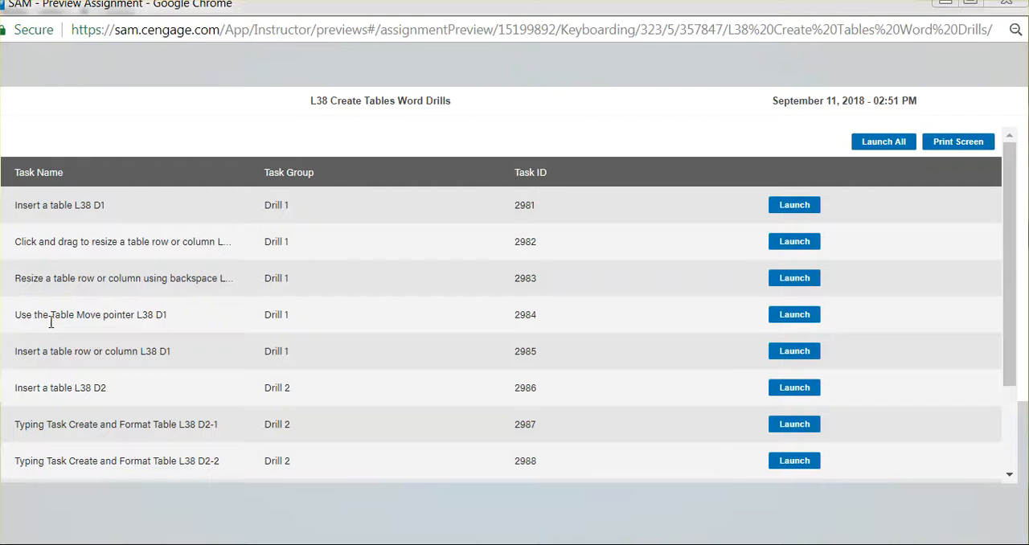
pyautogui.moveTo(102, 328)
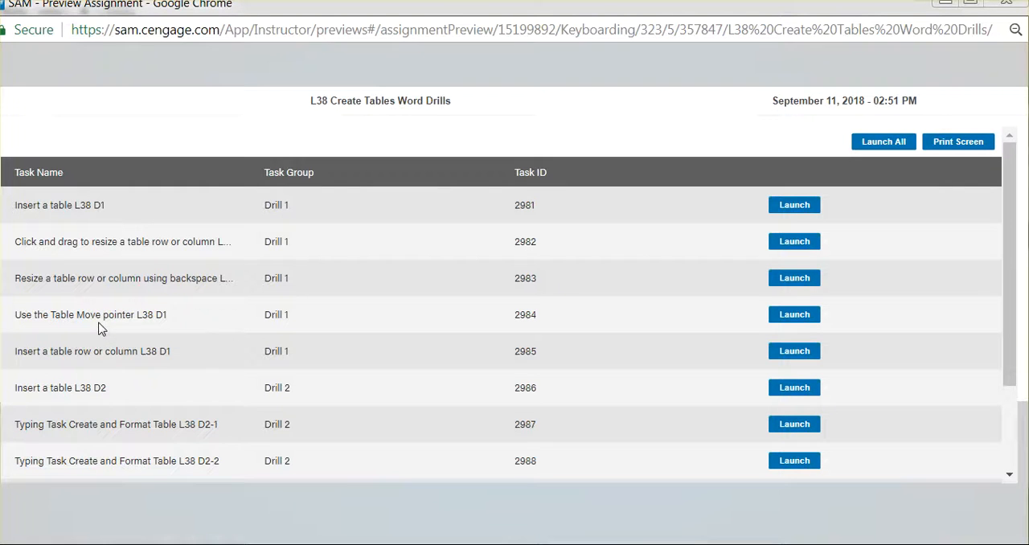
pyautogui.moveTo(795, 315)
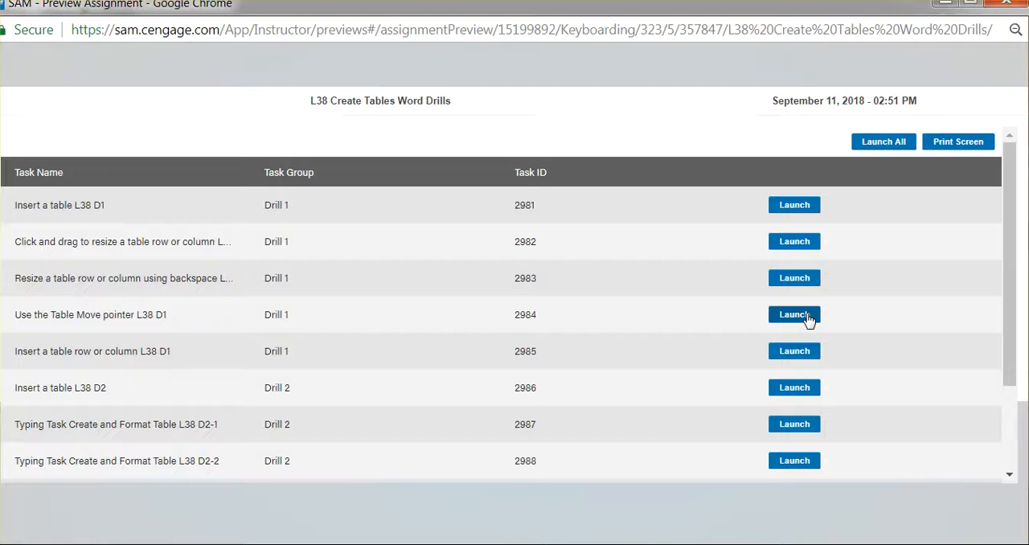
pyautogui.moveTo(824, 70)
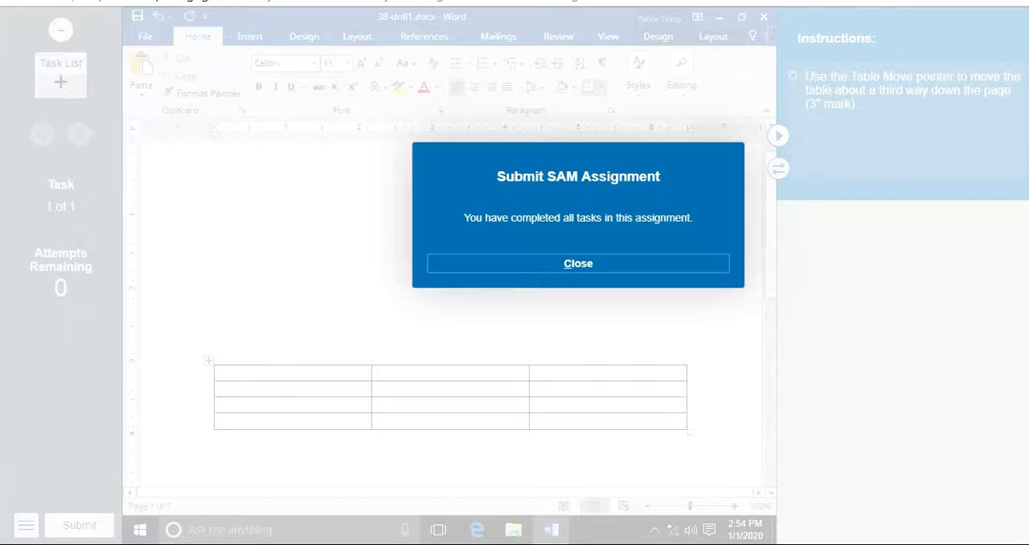
pyautogui.click(578, 263)
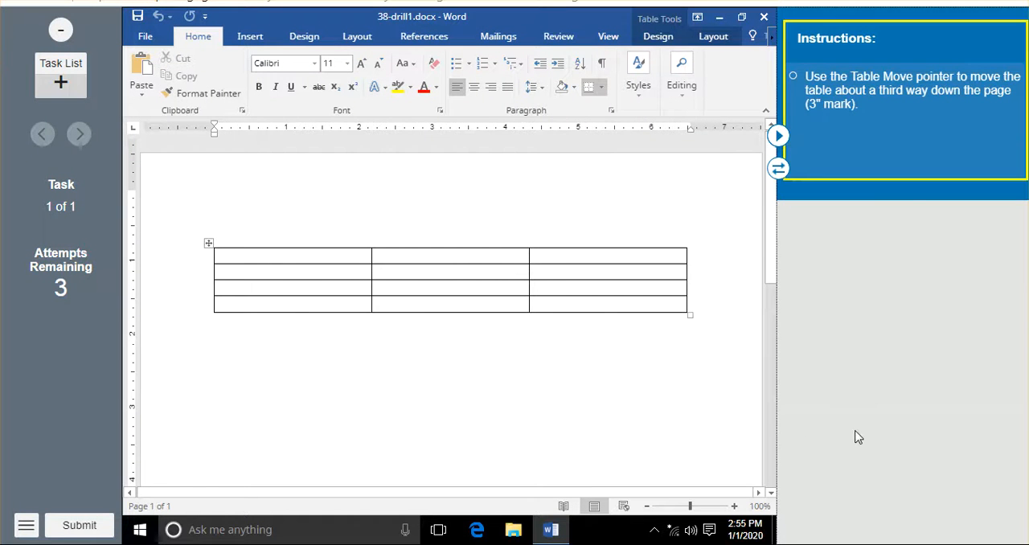
pyautogui.moveTo(878, 89)
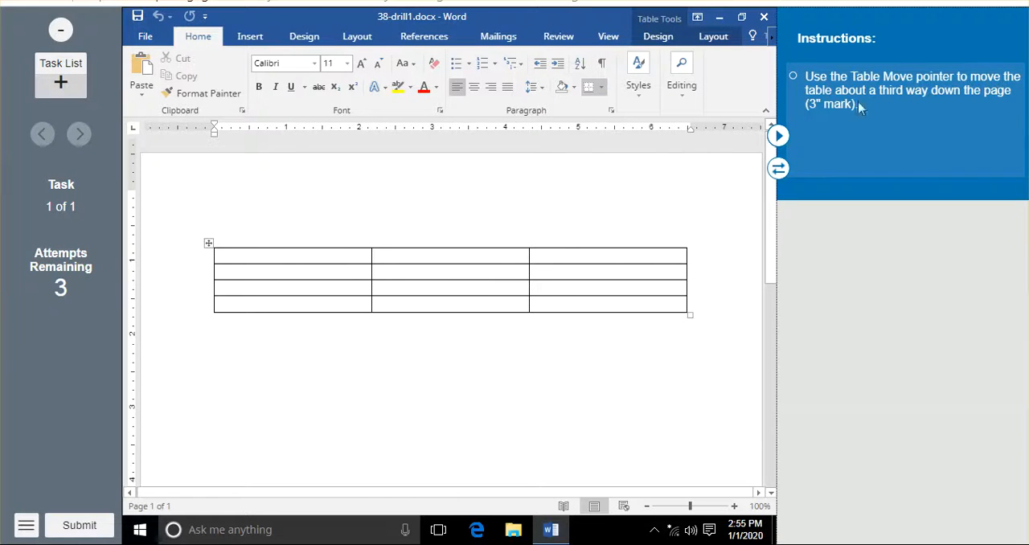
pyautogui.moveTo(922, 110)
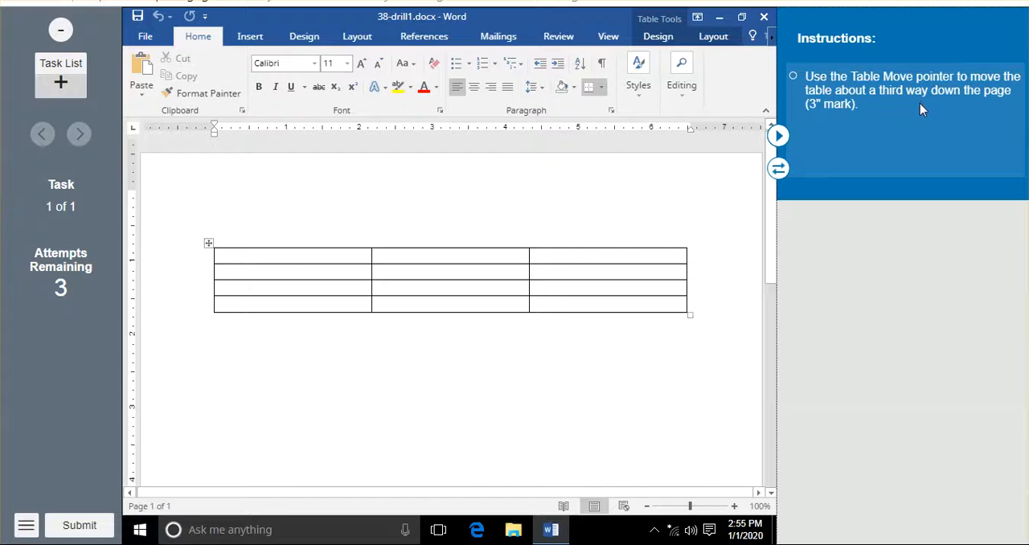
pyautogui.moveTo(823, 126)
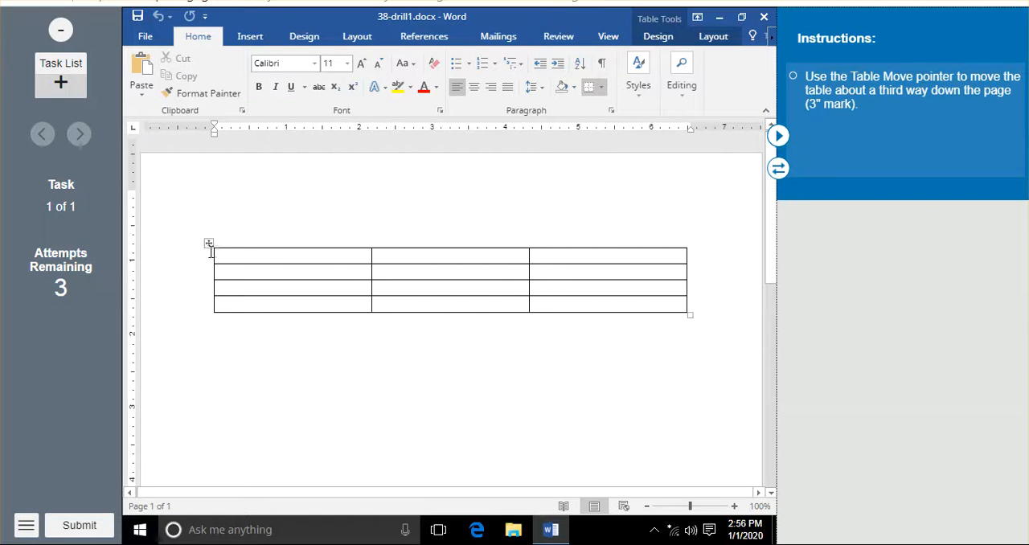
pyautogui.moveTo(208, 243)
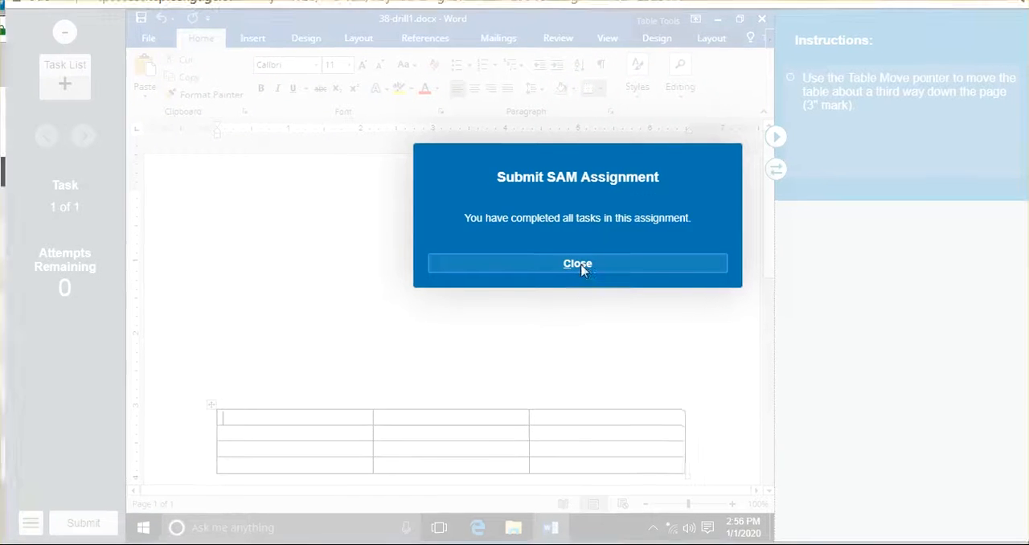
# - Dismiss the assignment completion notice to return to the SAM task list
pyautogui.click(577, 264)
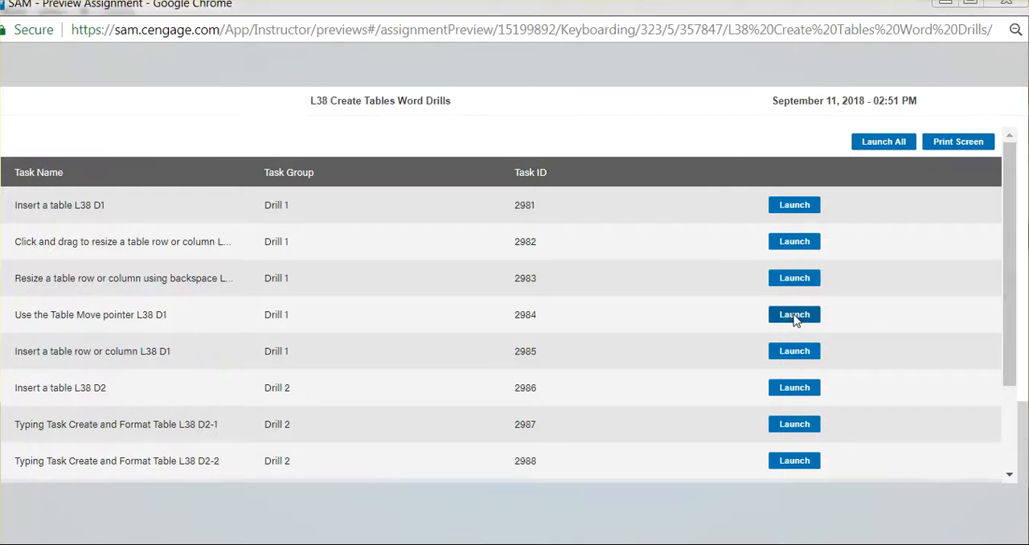
# - Relaunch the Table Move task and choose Retry this task after the incorrect result
pyautogui.click(793, 314)
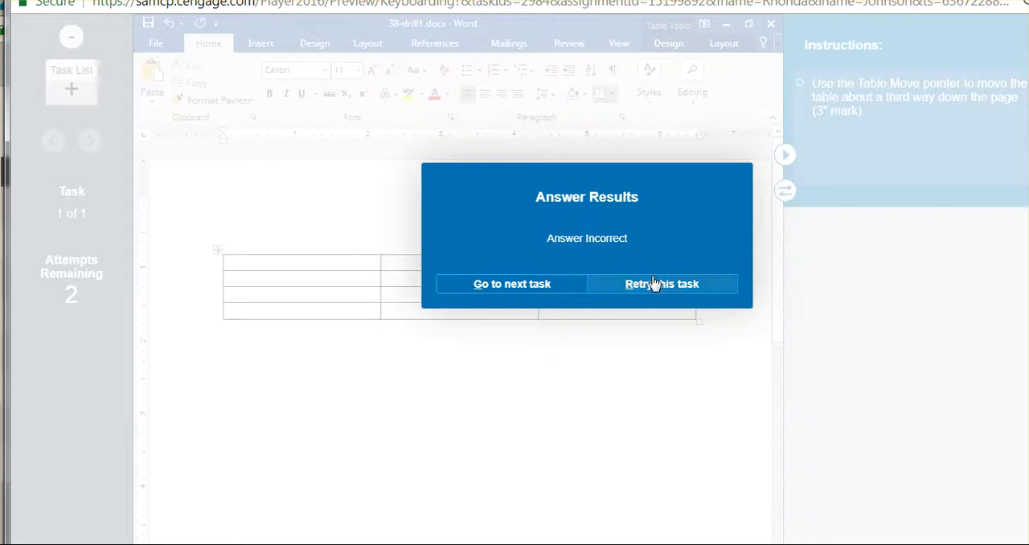
pyautogui.click(662, 284)
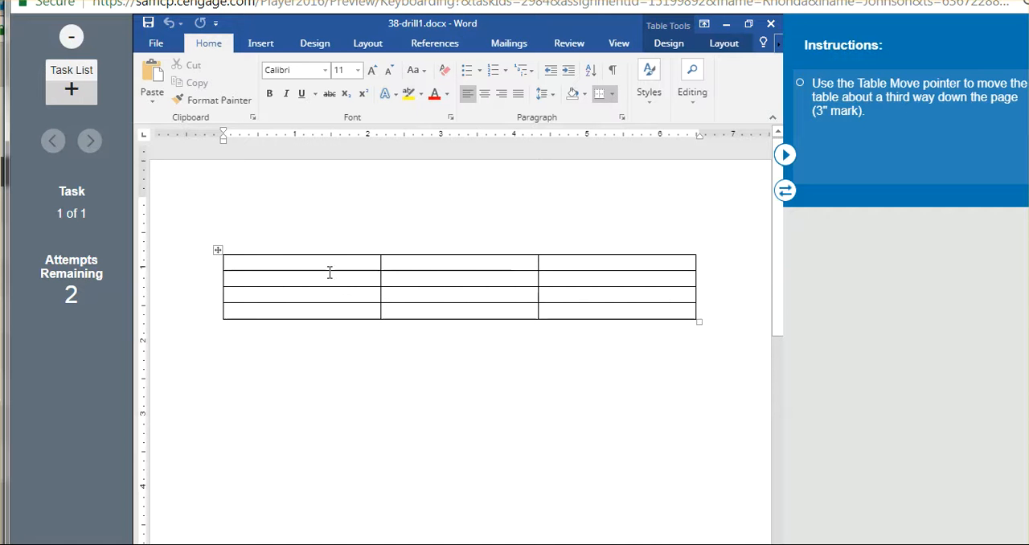